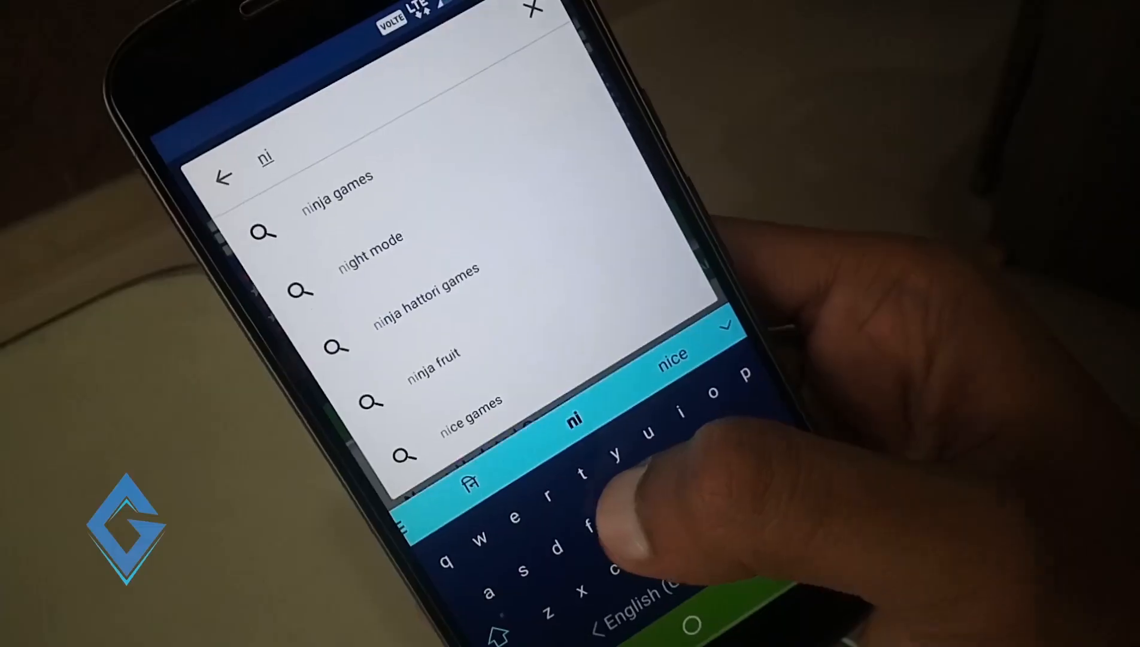
# Search the Play Store for night mode and launch the installed Night Mode Enabler app
pyautogui.click(371, 236)
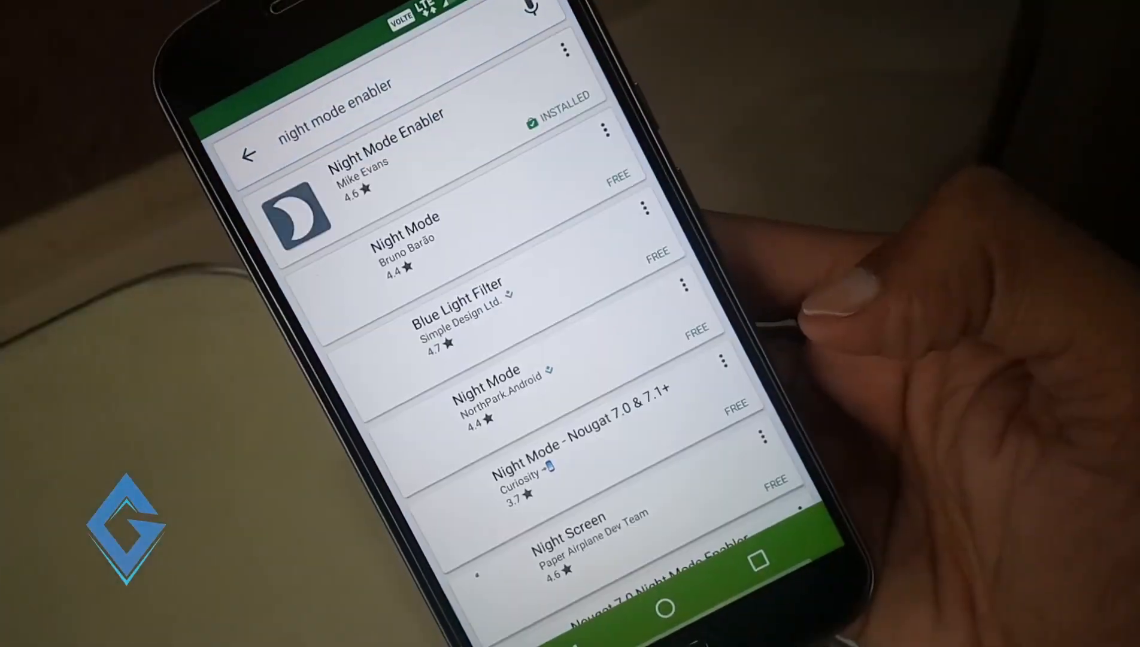
pyautogui.click(386, 161)
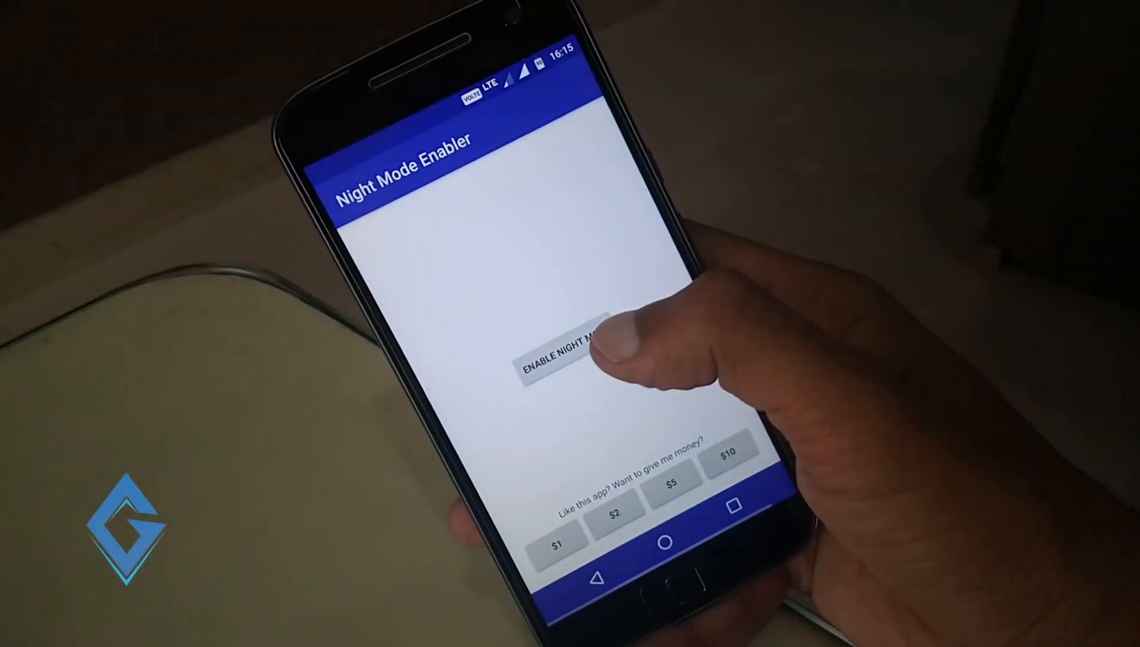
# Enable night mode in the app and pull down Quick Settings to see the new tile
pyautogui.click(564, 364)
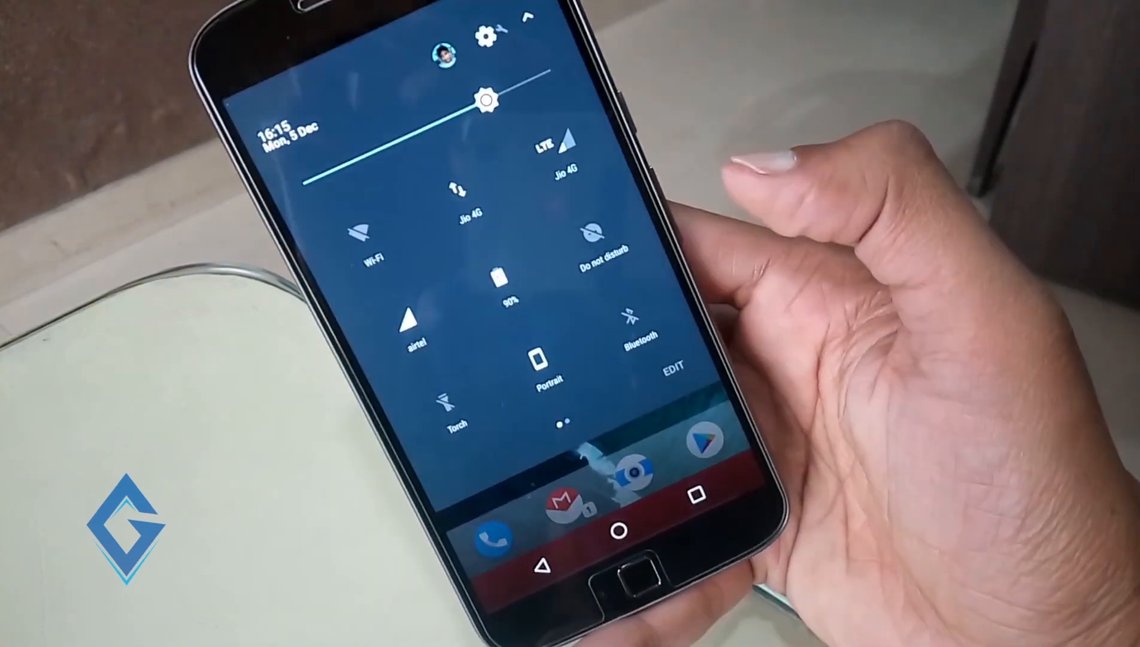
pyautogui.click(674, 366)
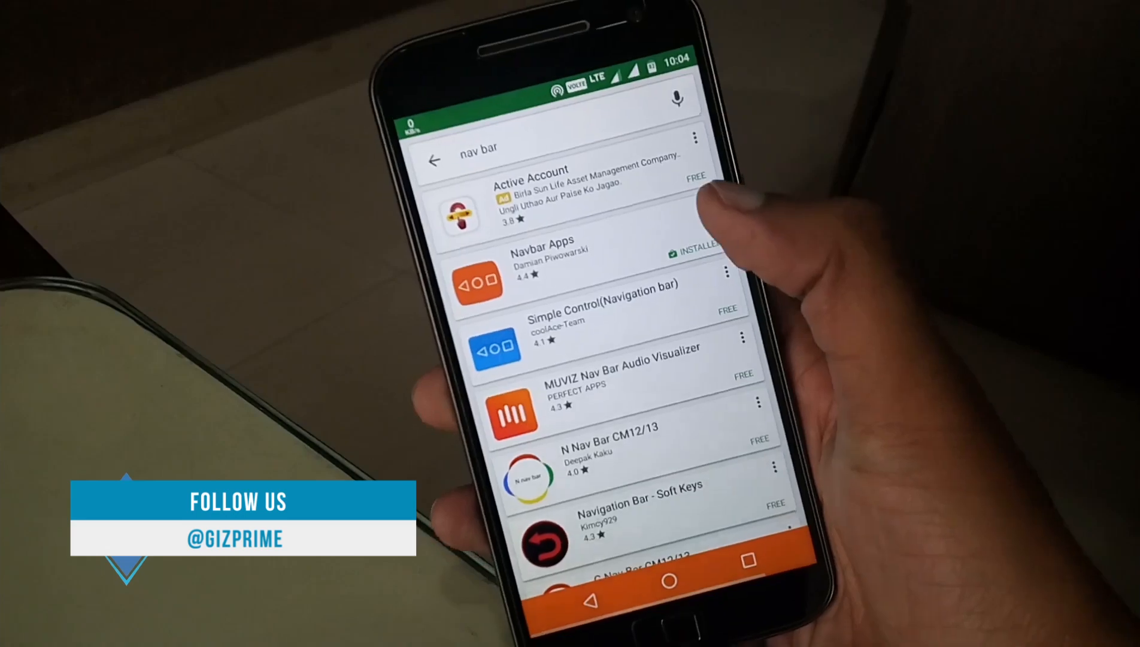
# Search the Play Store for 'nav bar' and select the installed Navbar Apps result
pyautogui.click(541, 251)
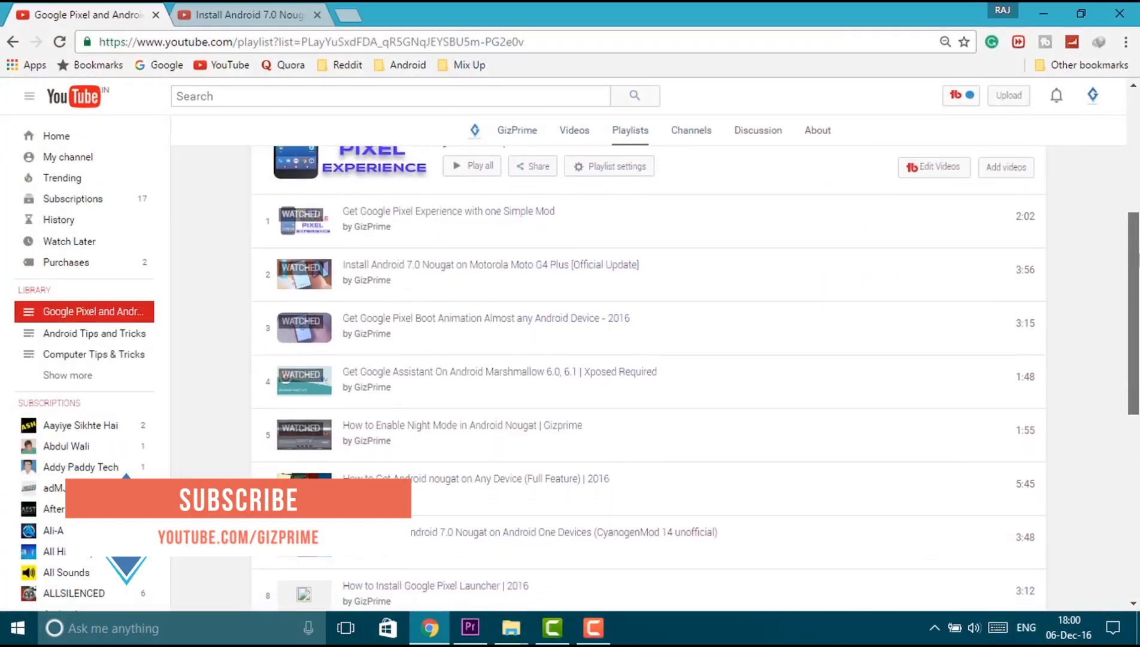
pyautogui.scroll(-3)
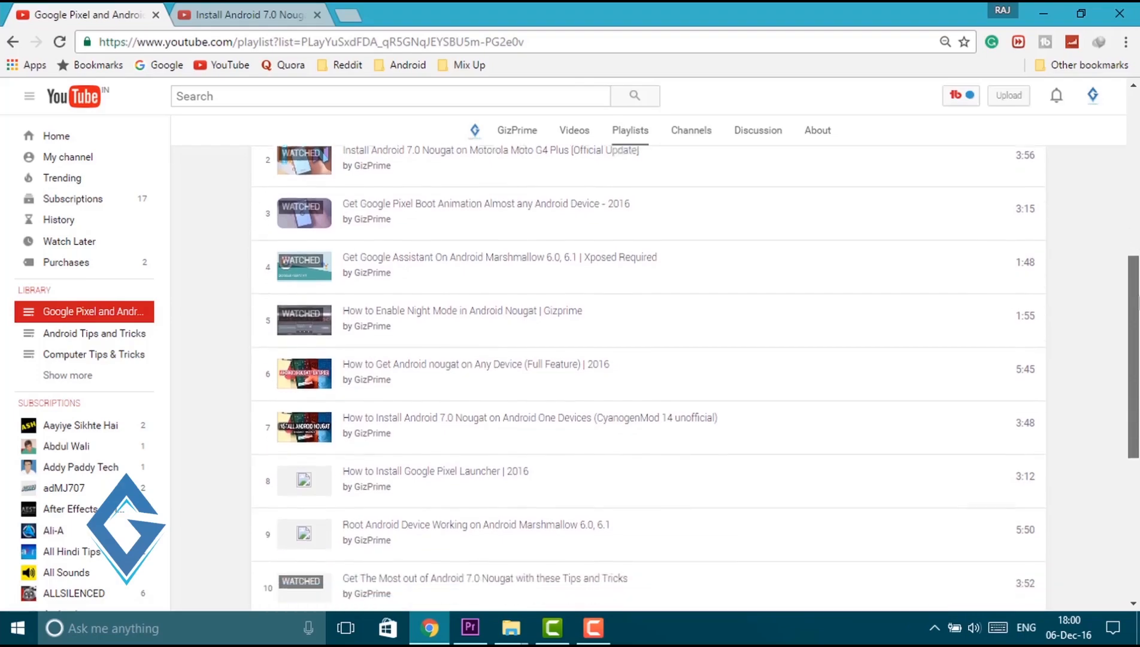
pyautogui.scroll(-3)
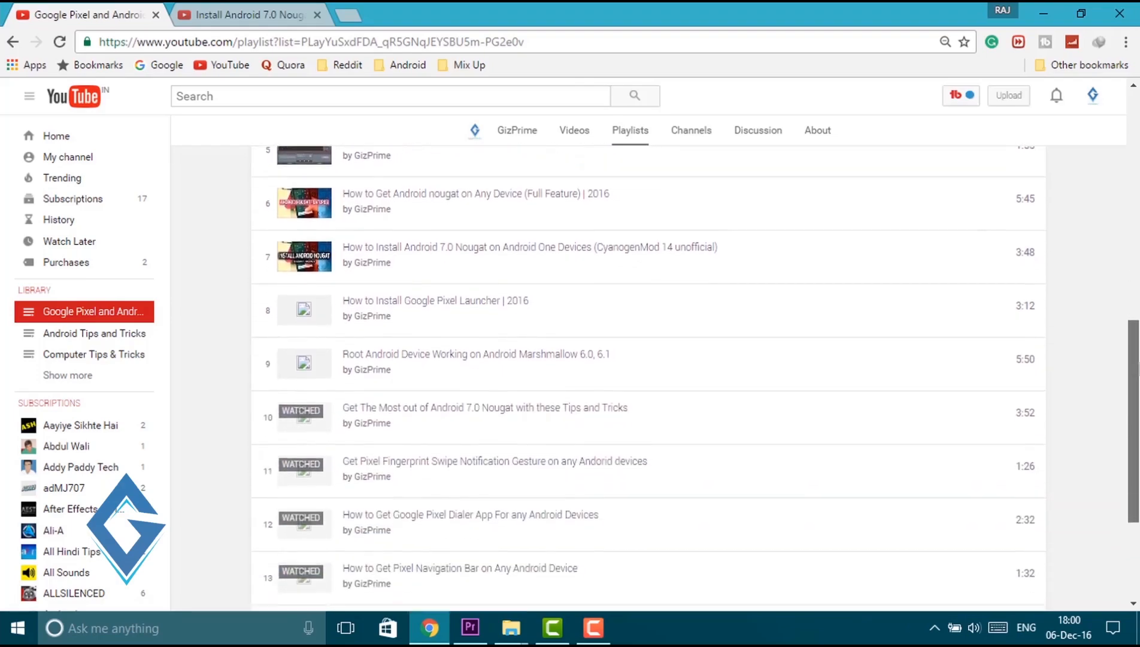